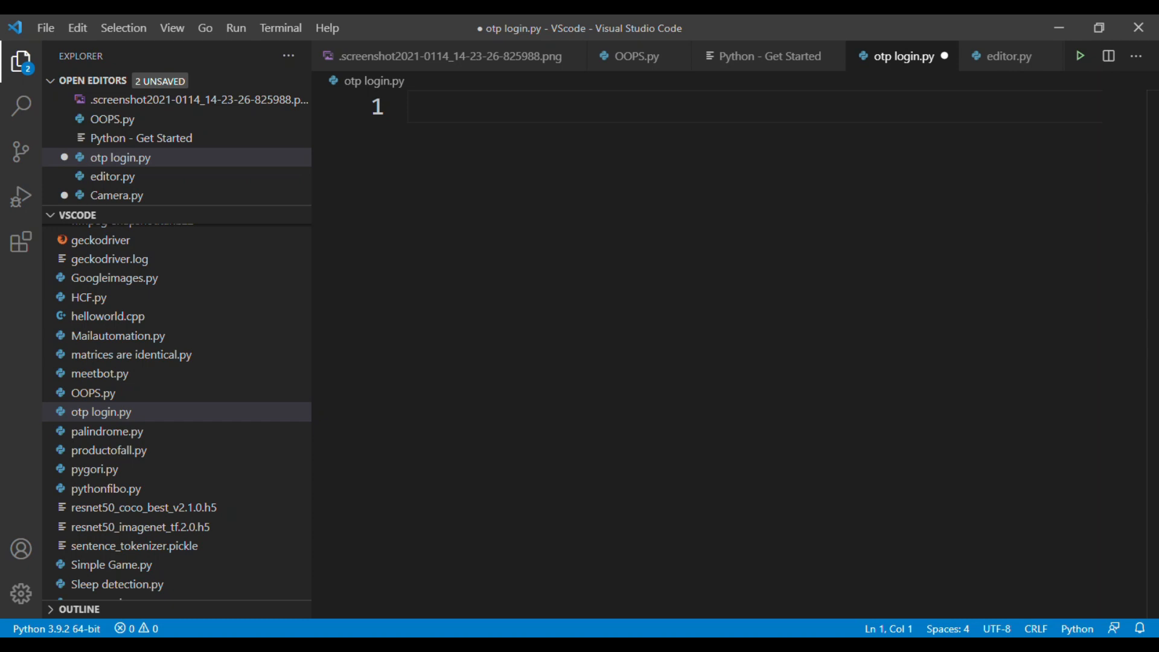
Import random and assign generatorotp = random.randint(000000,100000) at the top of the script.
left_click(414, 108)
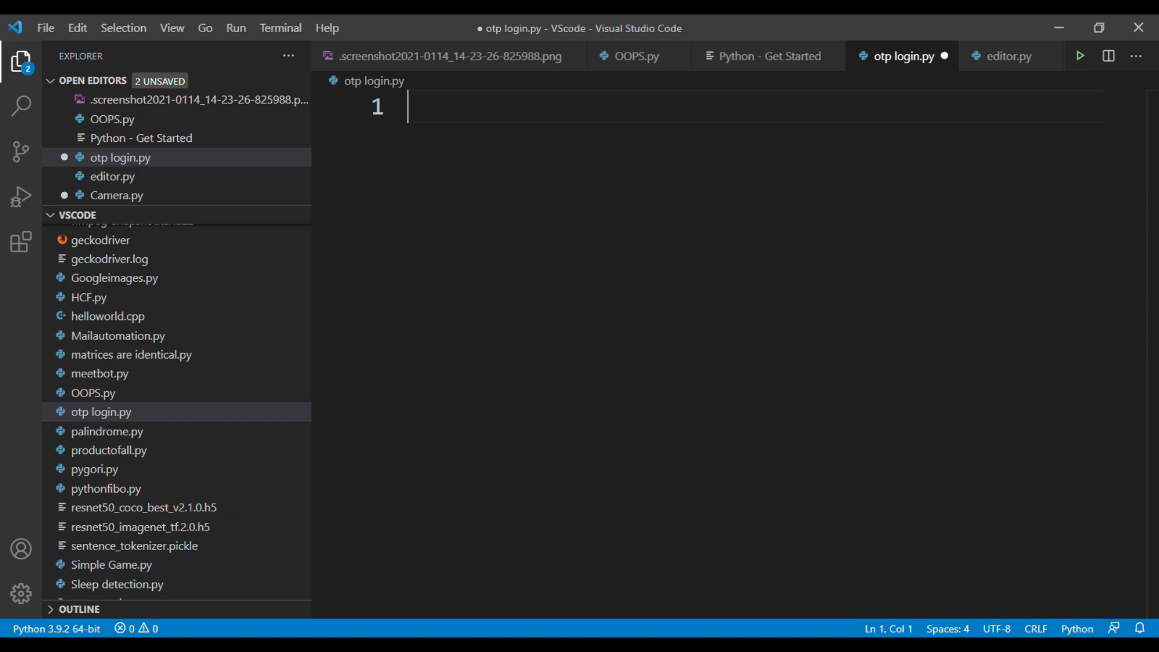
type("import random")
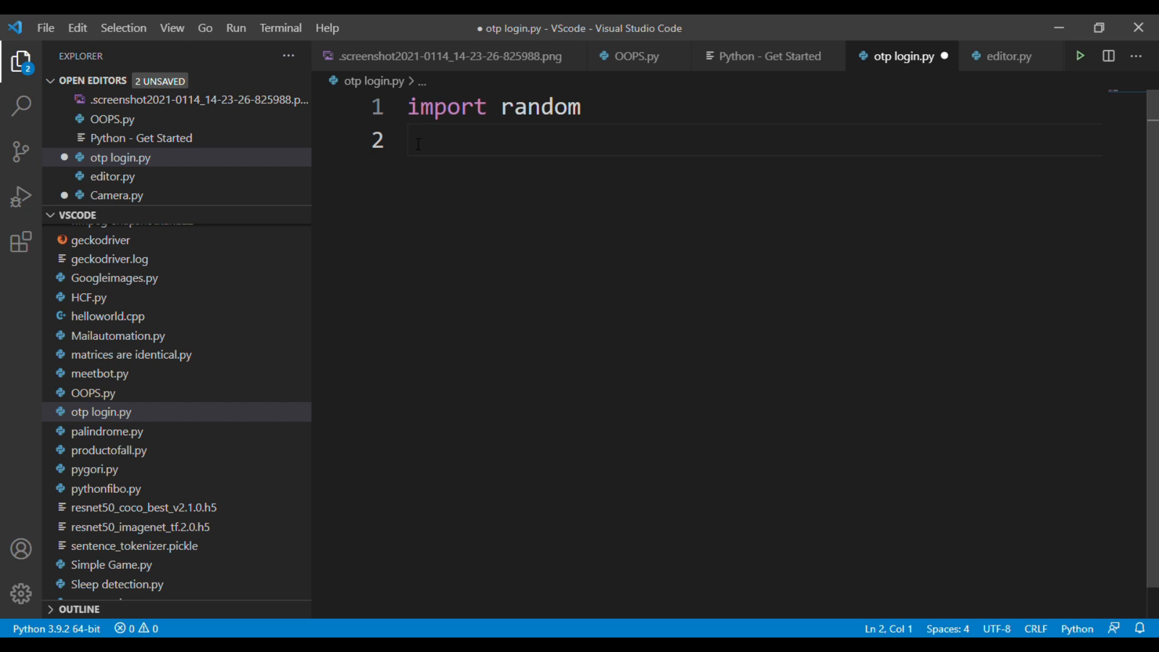
type("gen")
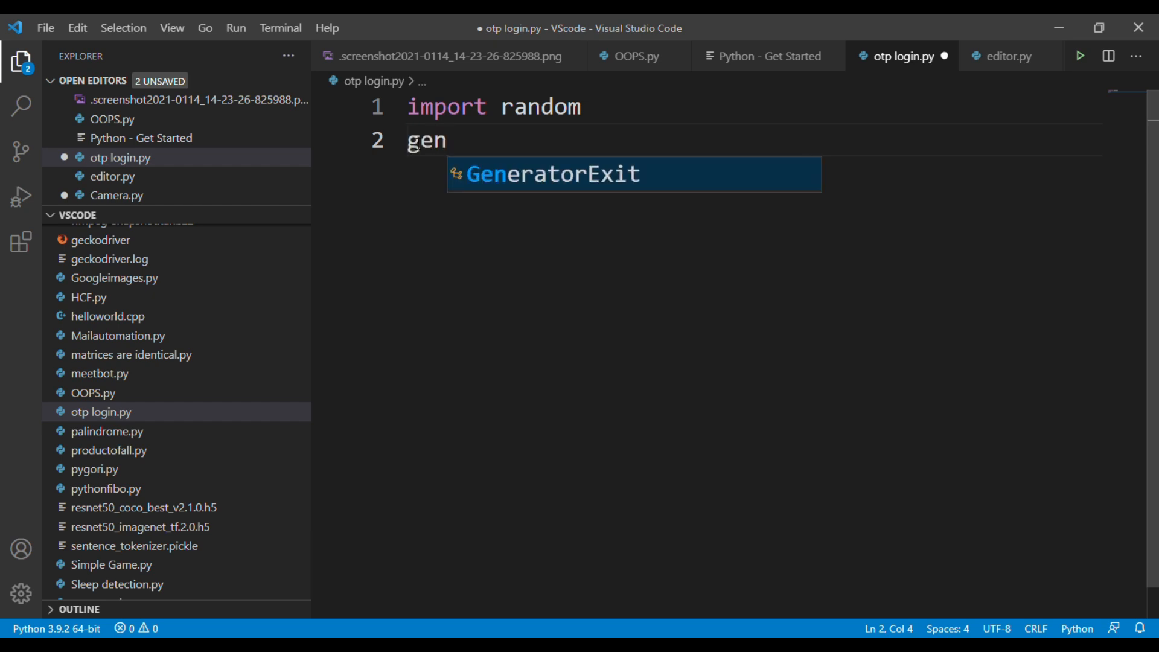
type("eratorotp=")
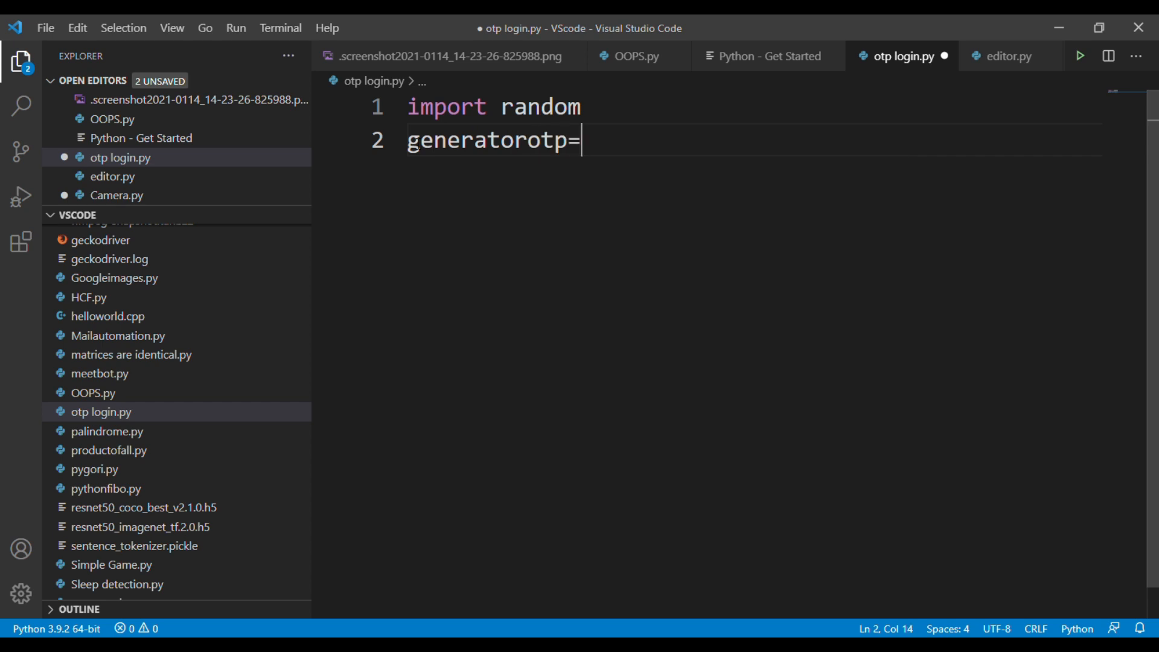
type("random")
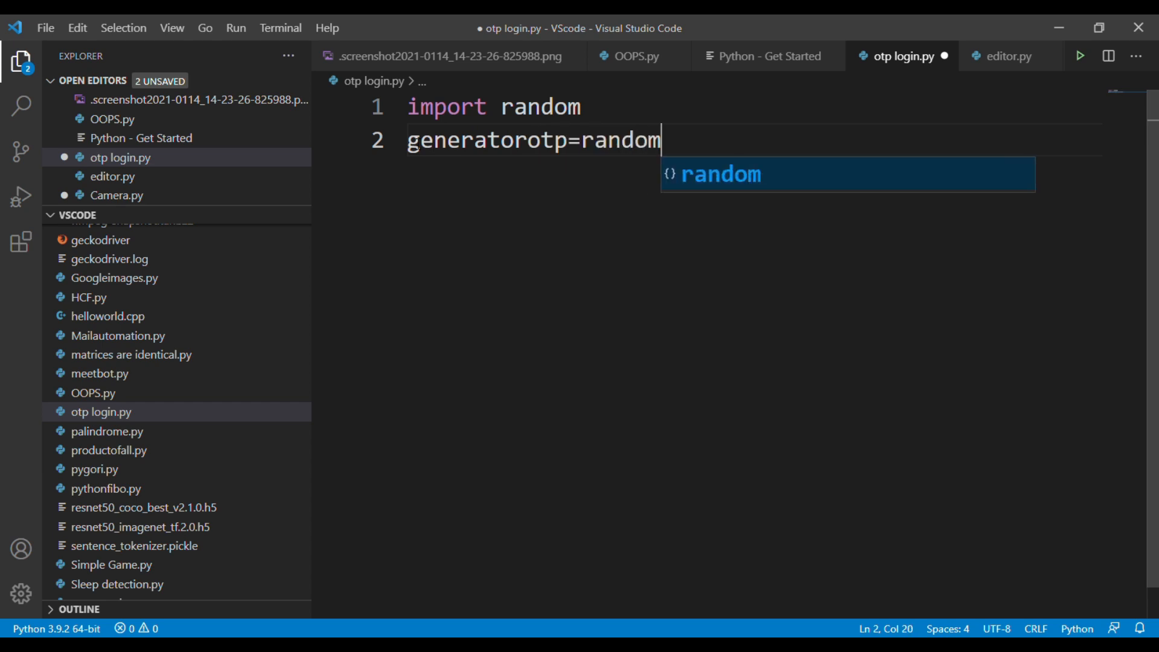
type(".ranint")
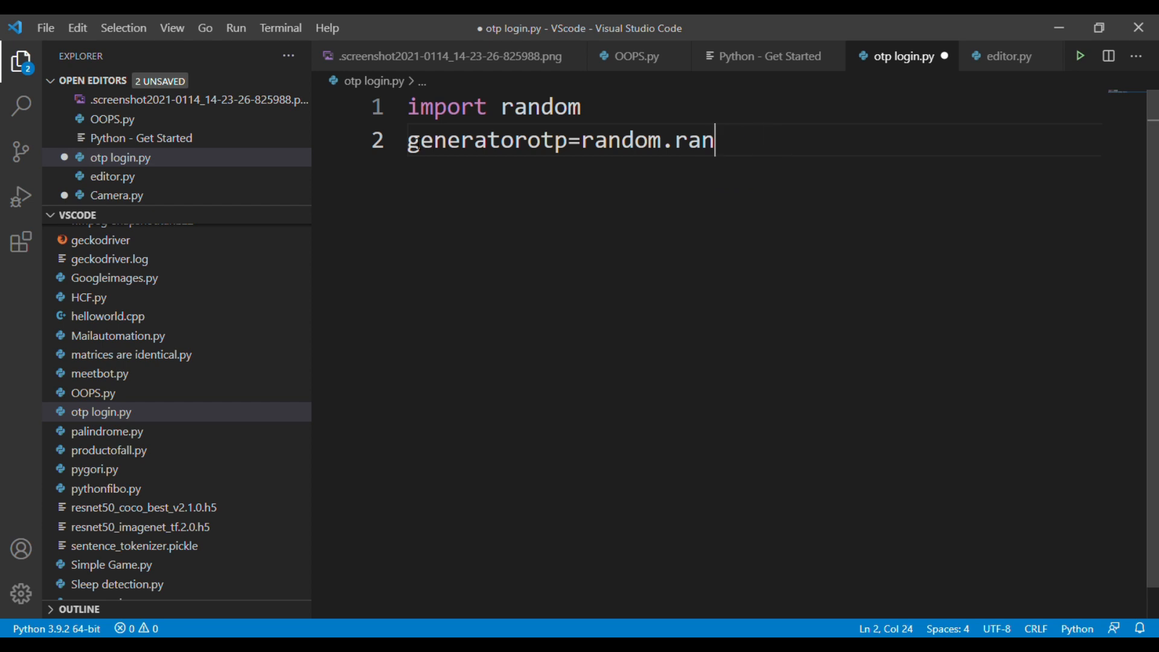
type("dint()")
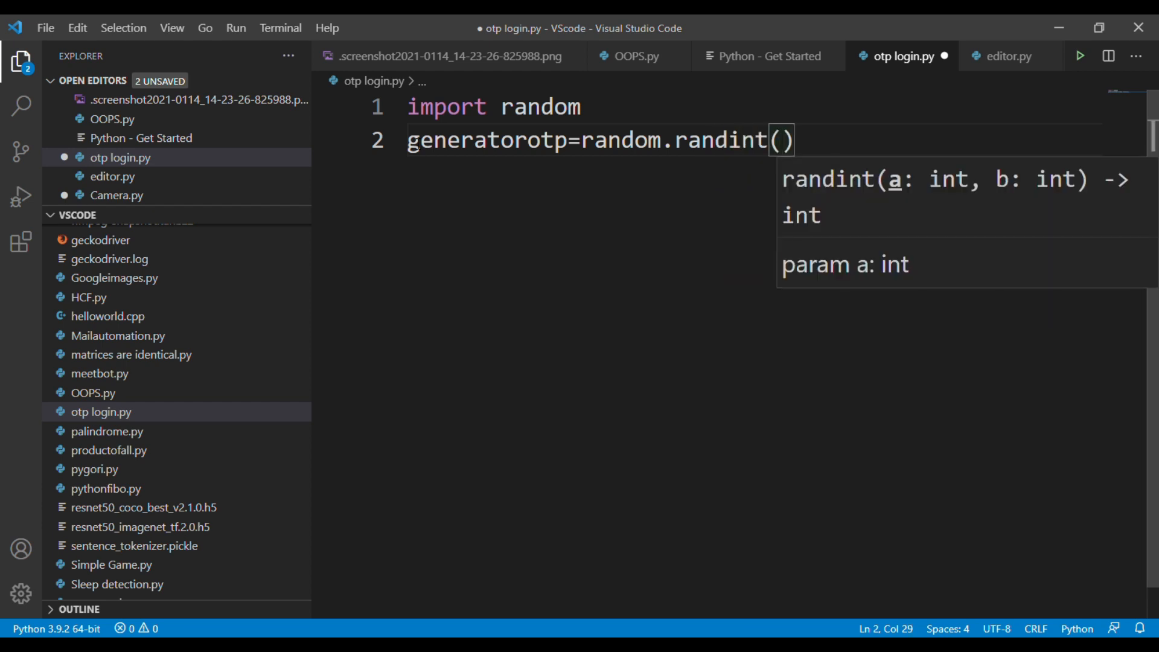
type("0")
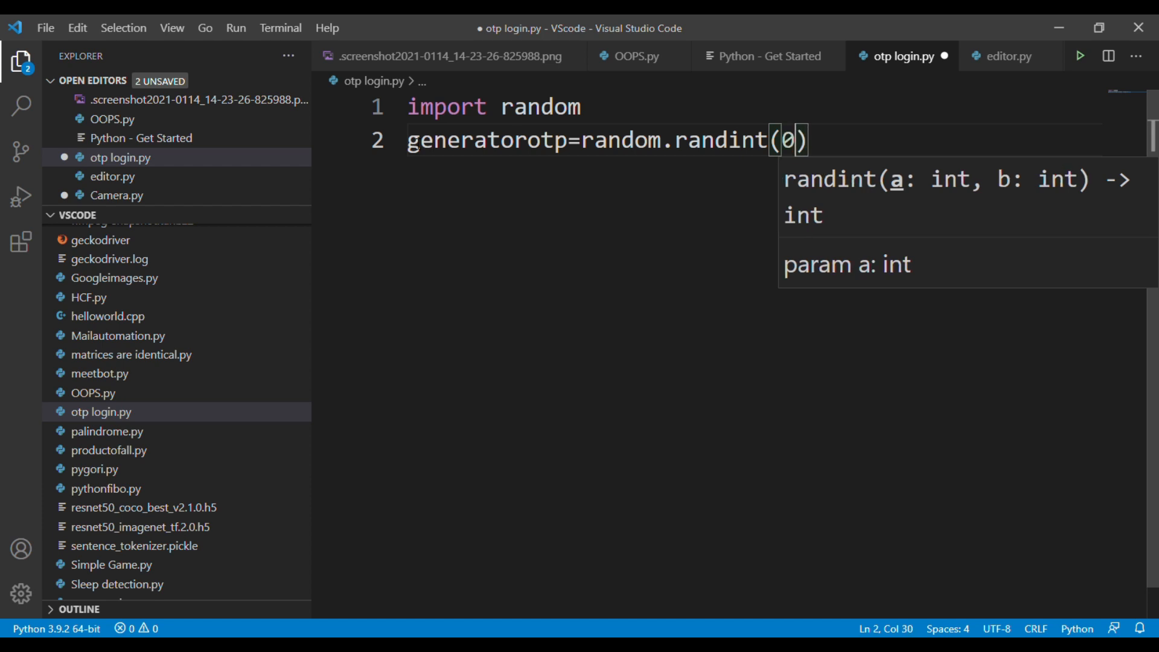
key("Backspace")
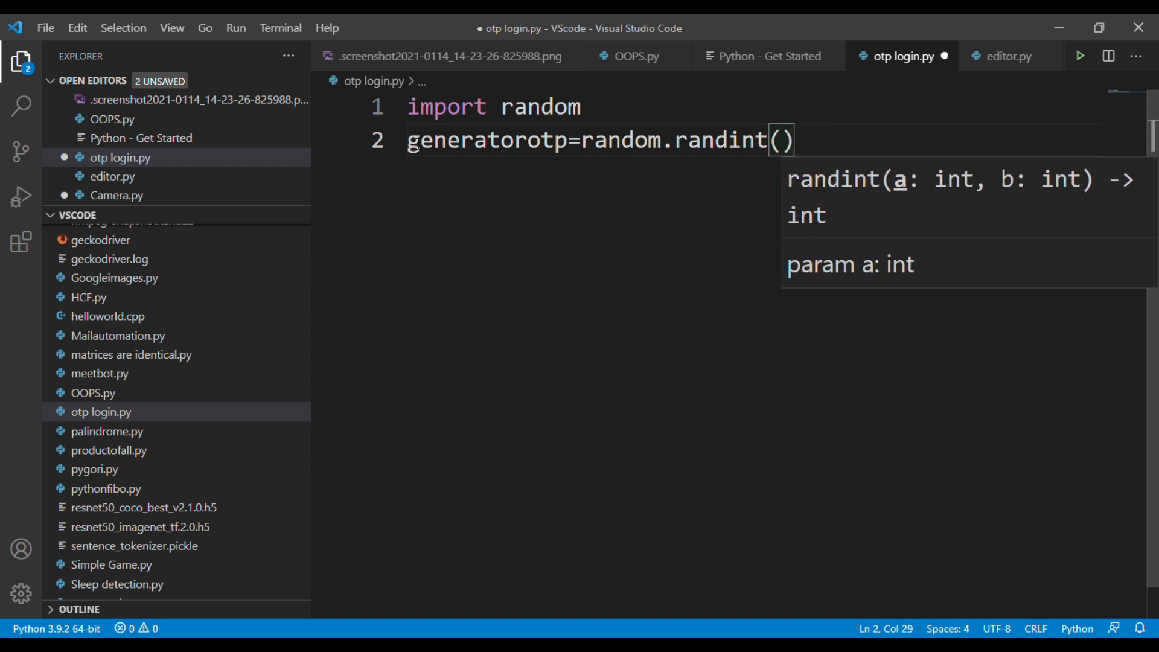
type("000000")
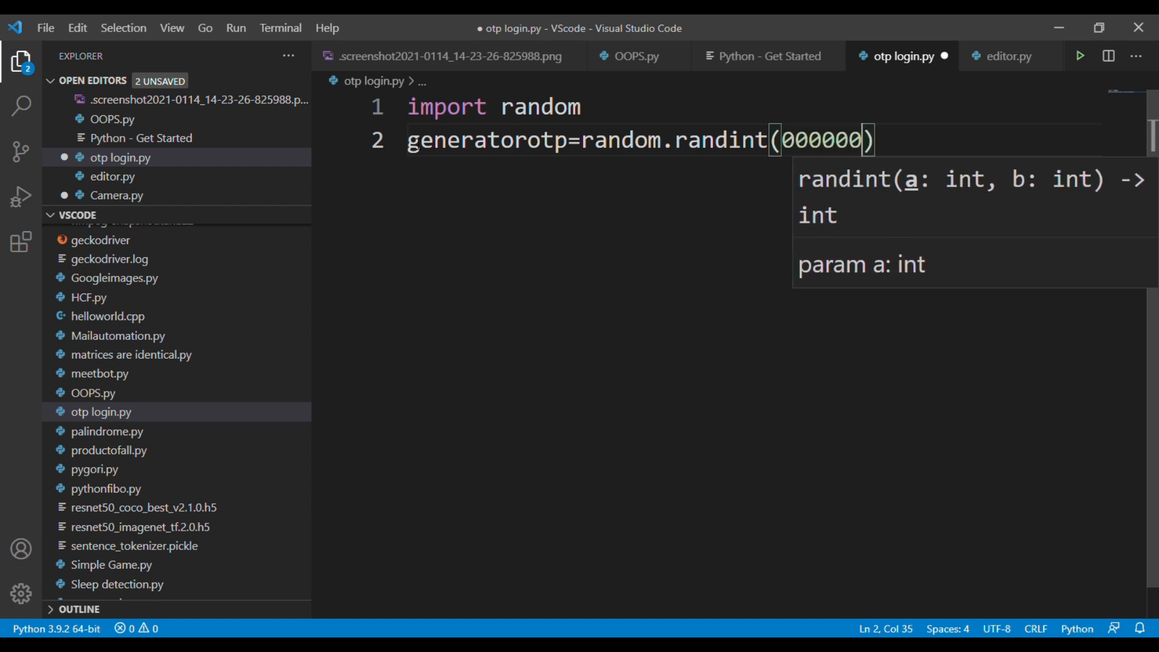
type(",1000")
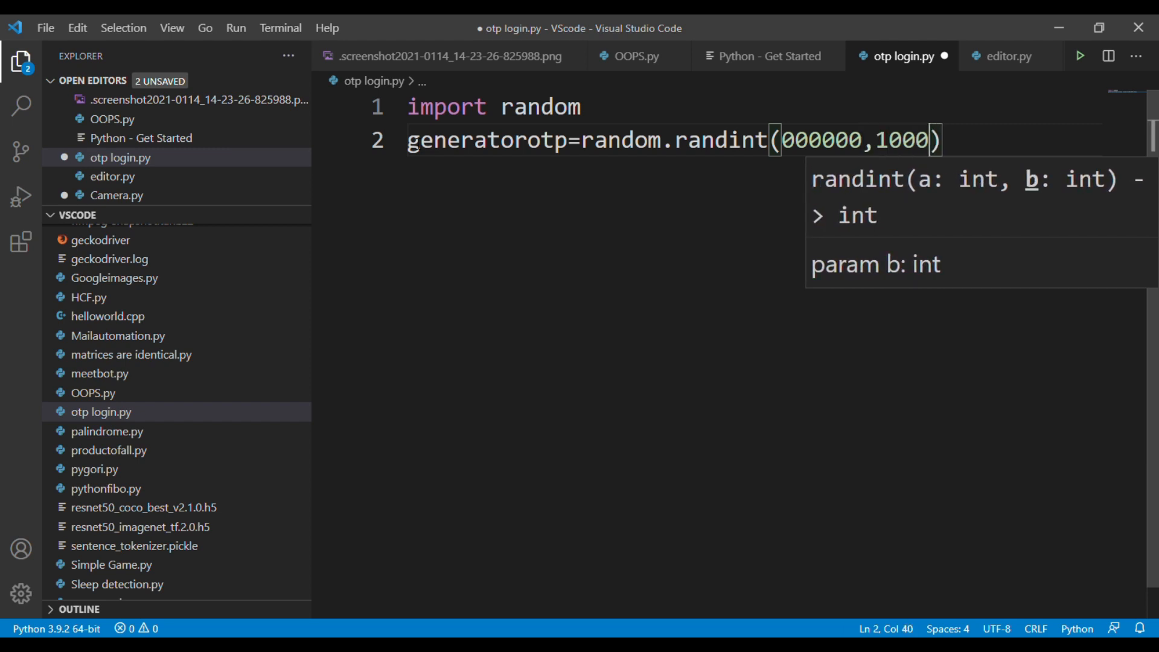
type("00")
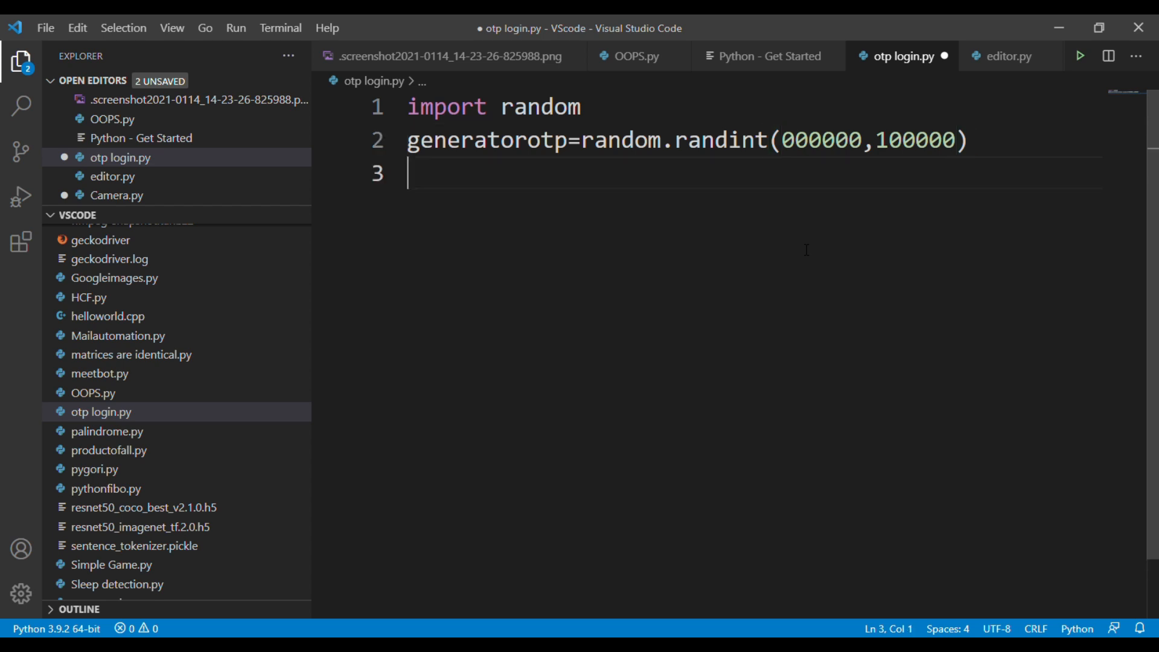
Read the username with input("User...") into the username variable.
type("user")
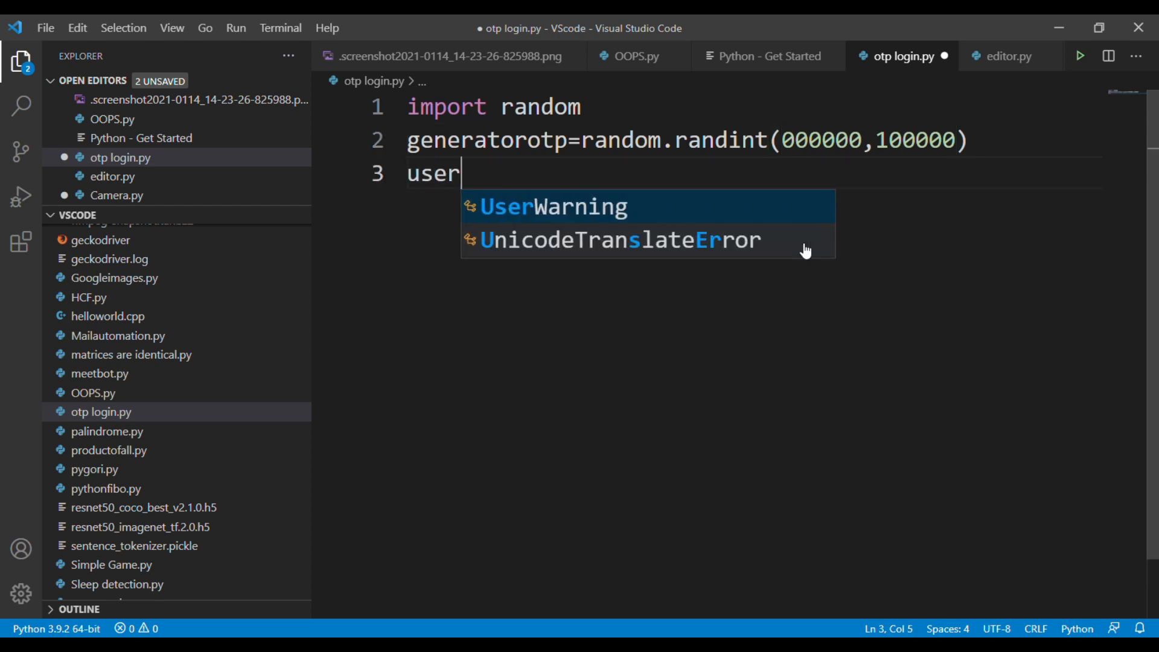
type("name=")
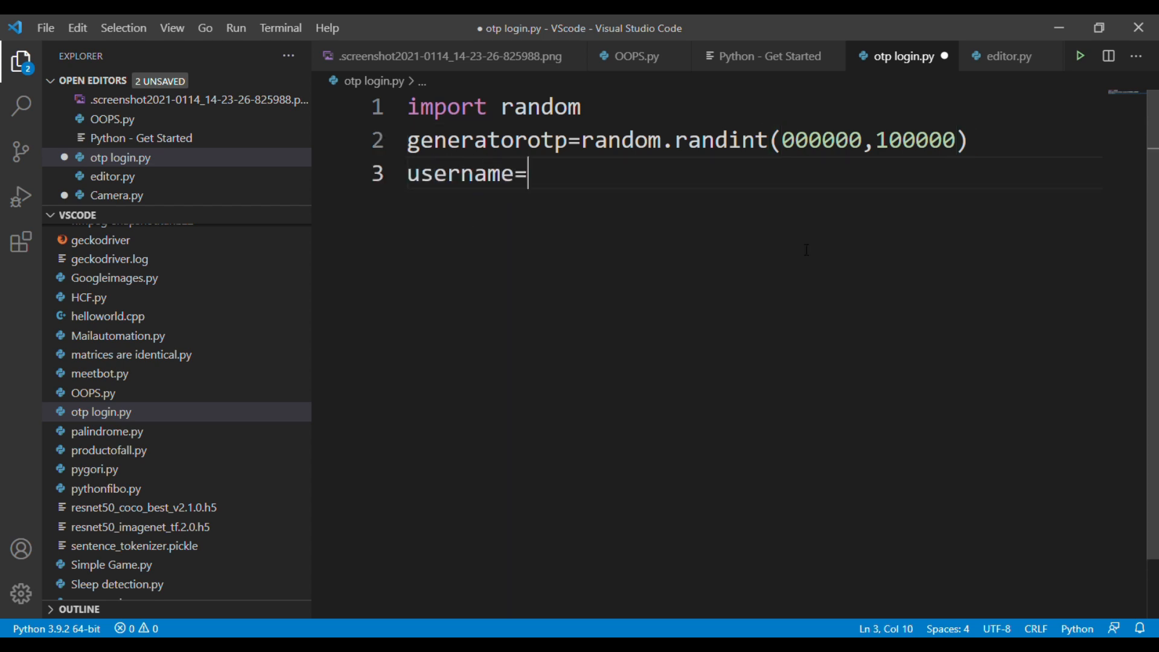
type("input()")
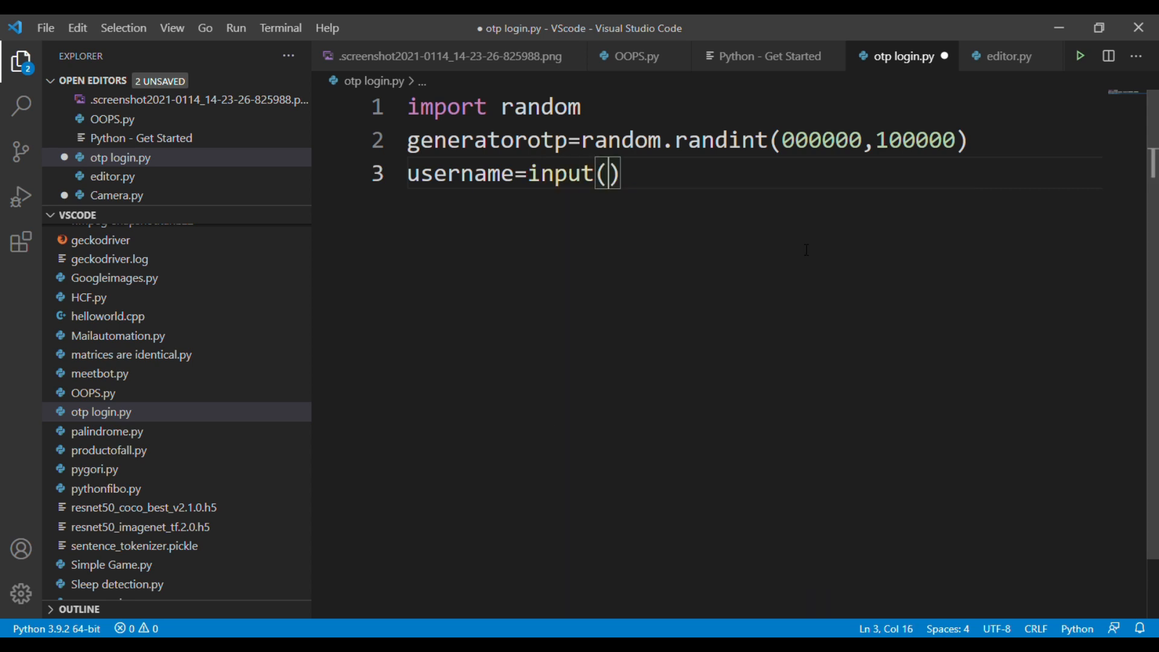
type("\"User\"")
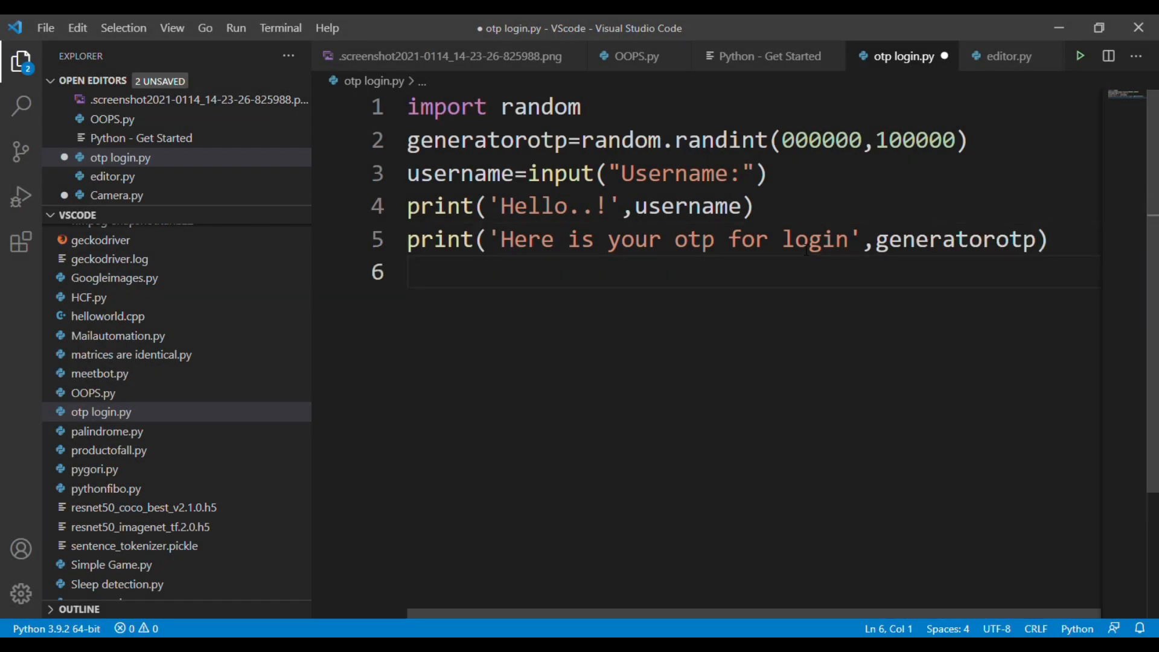
Prompt 'otp to login:' with input() and store the entry in password.
type("password")
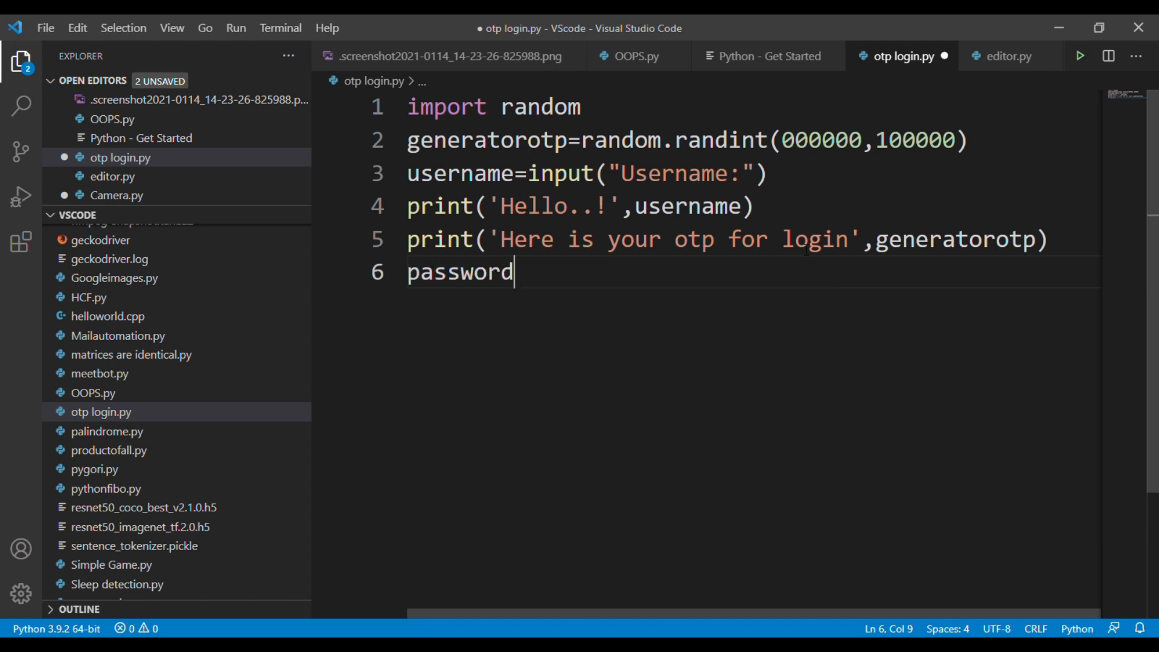
type("=in")
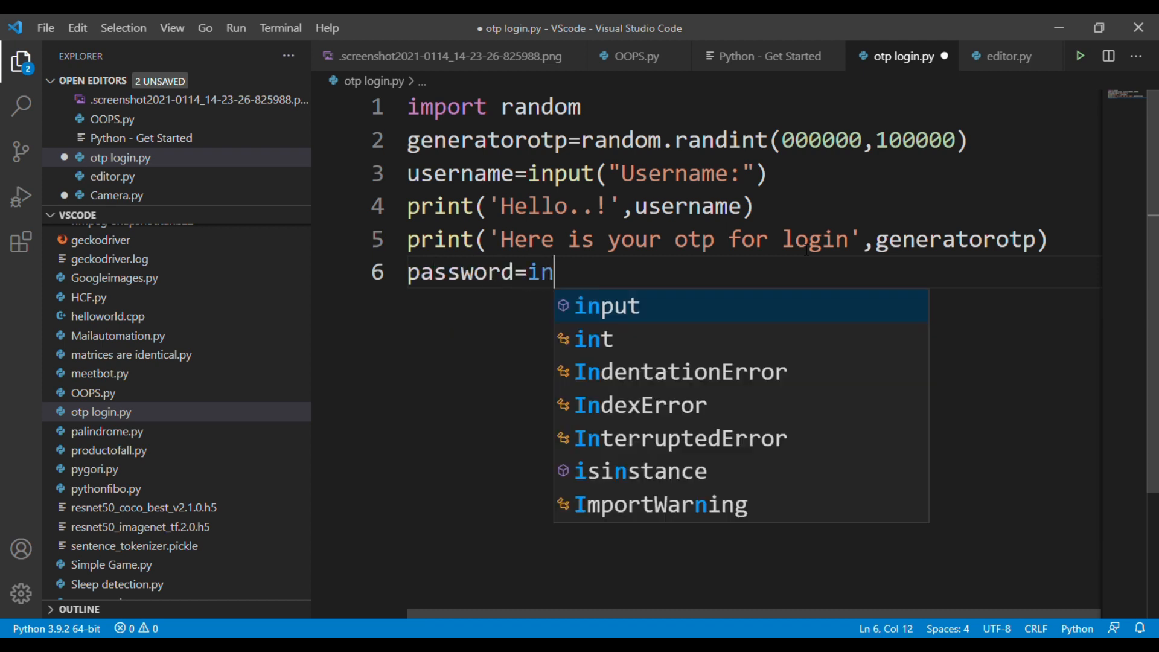
type("tpu")
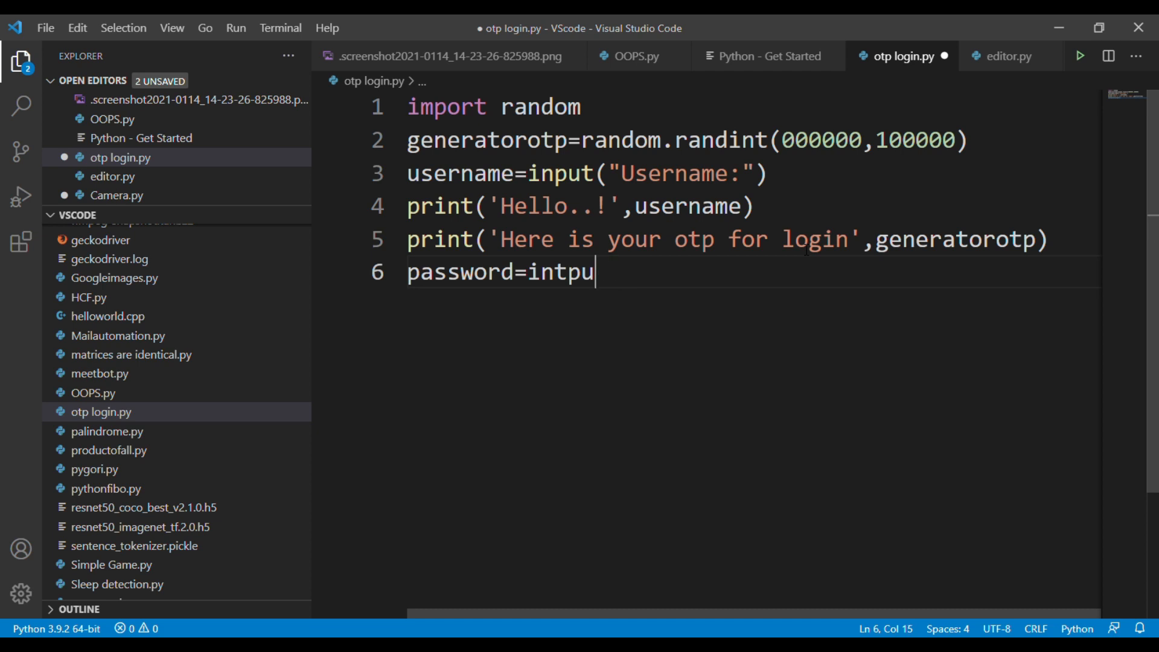
type("input()")
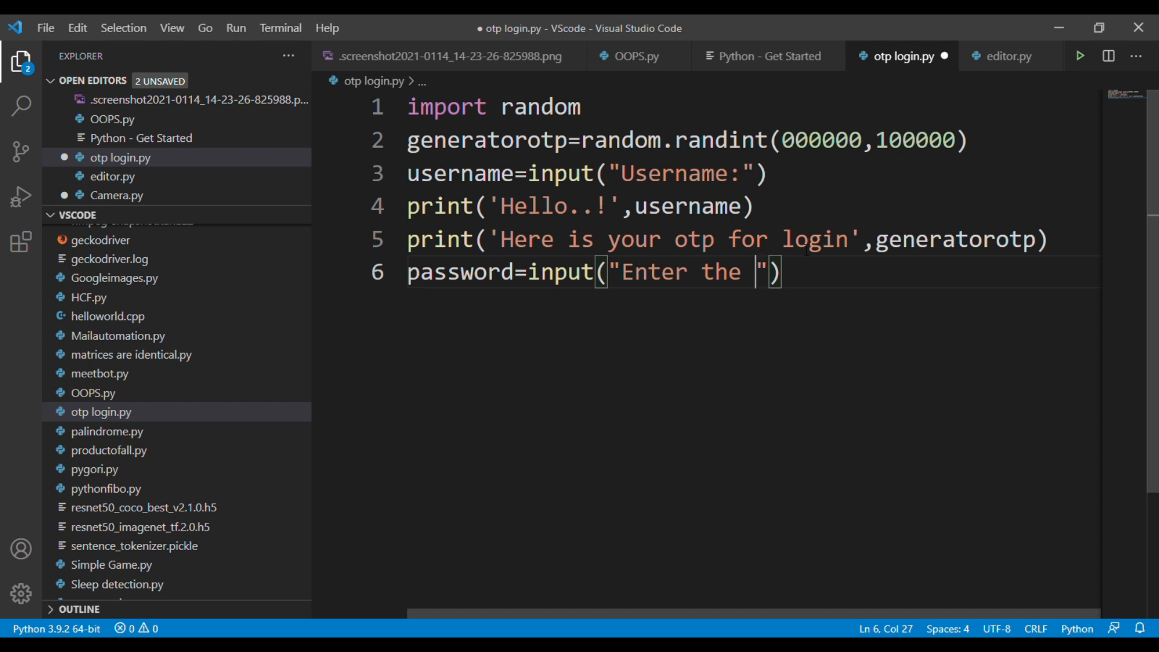
type("otp to login")
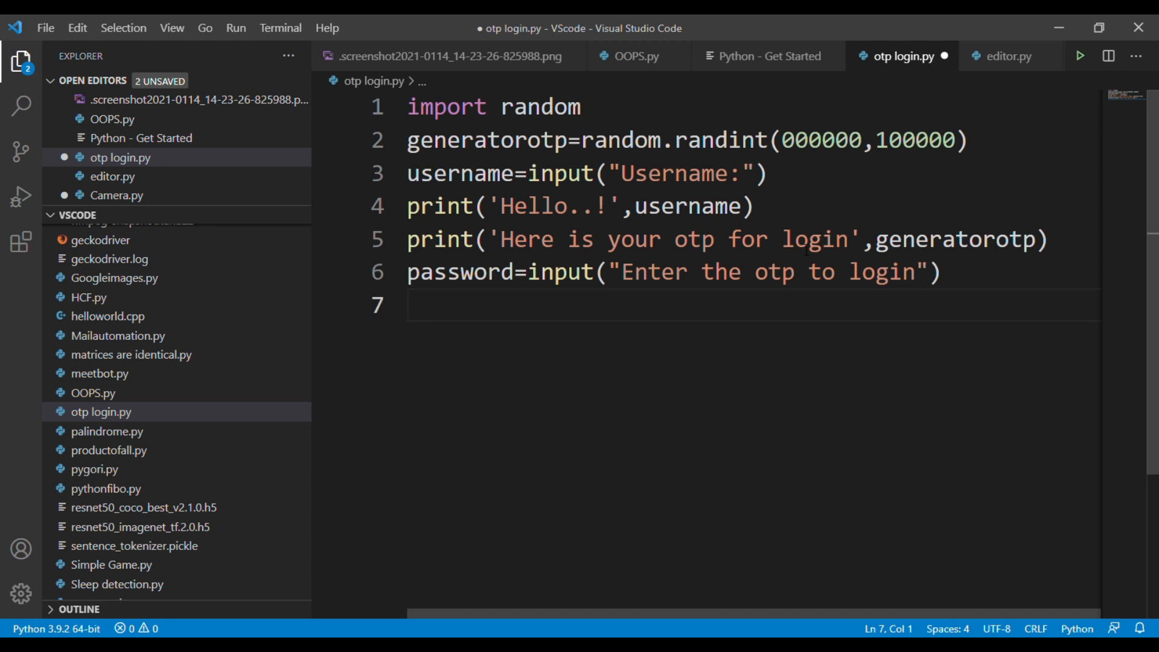
type(":")
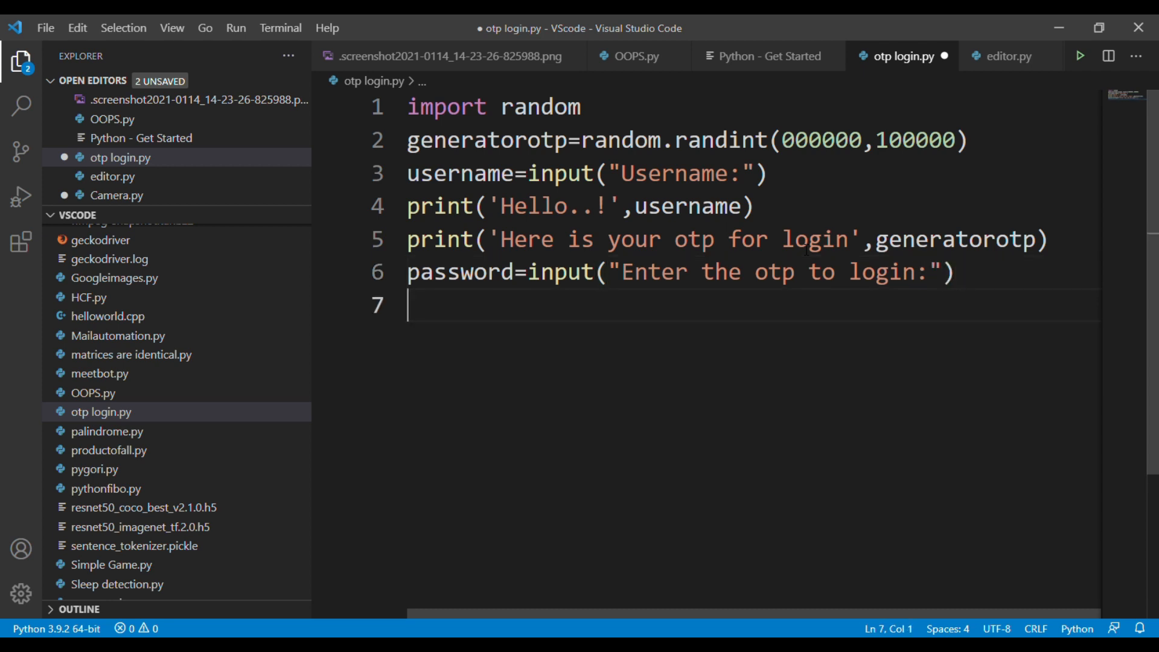
Add the if password==str(generatorotp) branch printing 'Login success'.
type("if pass")
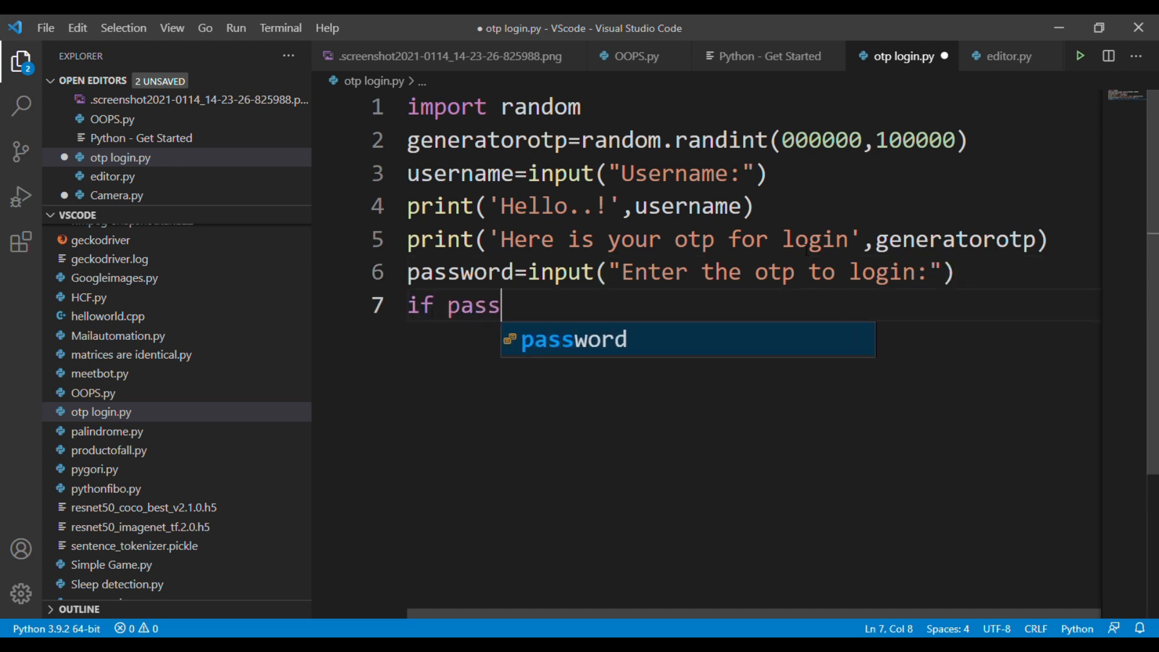
type("word==str(generatorotp):")
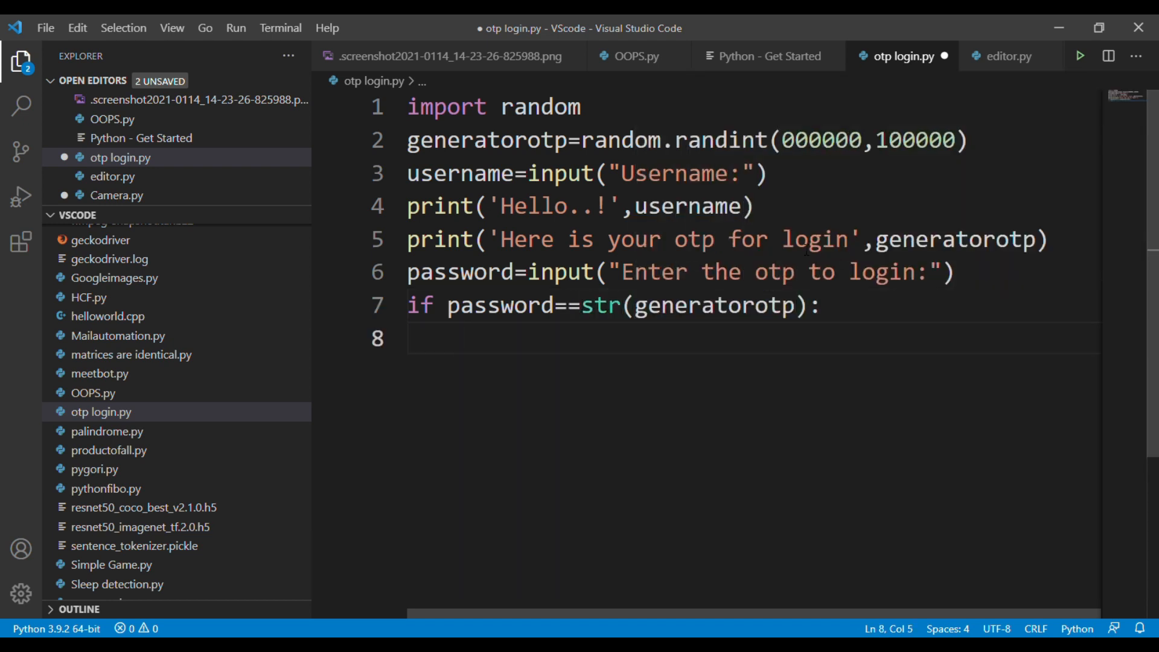
type("print(")
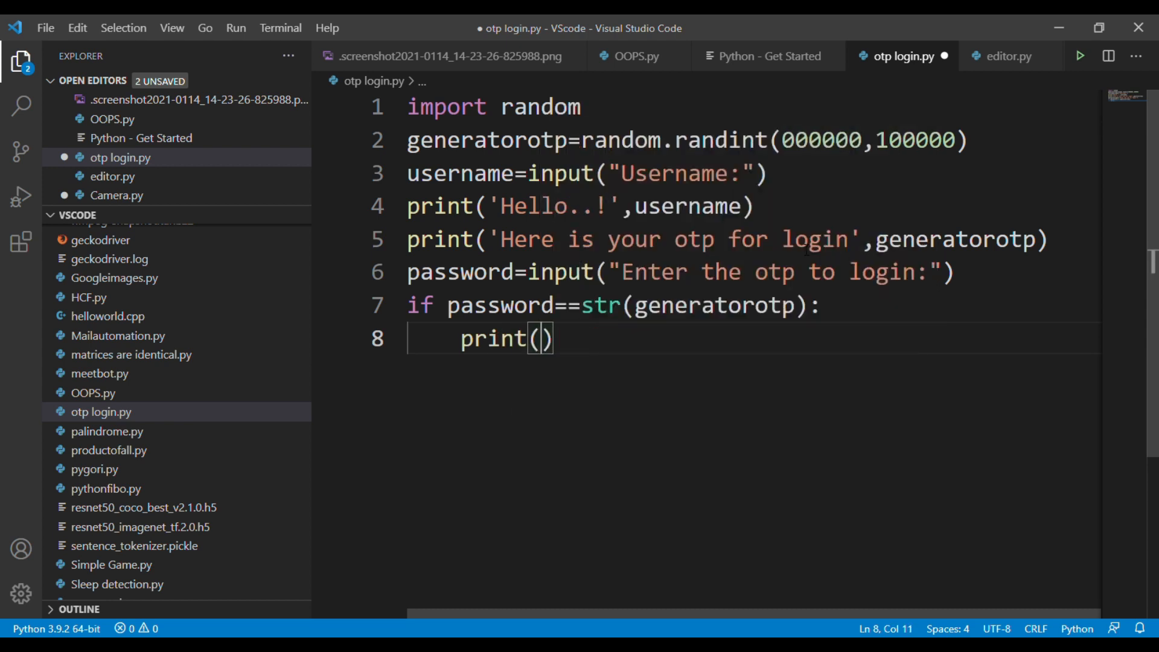
type("'Login suc")
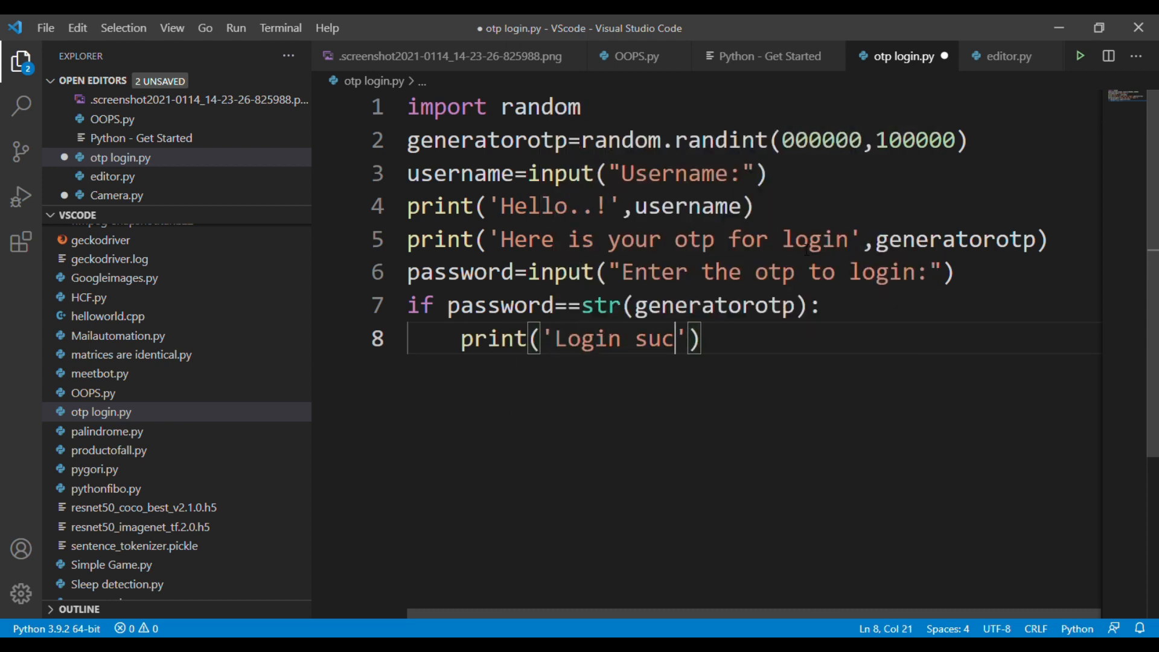
type("cess')")
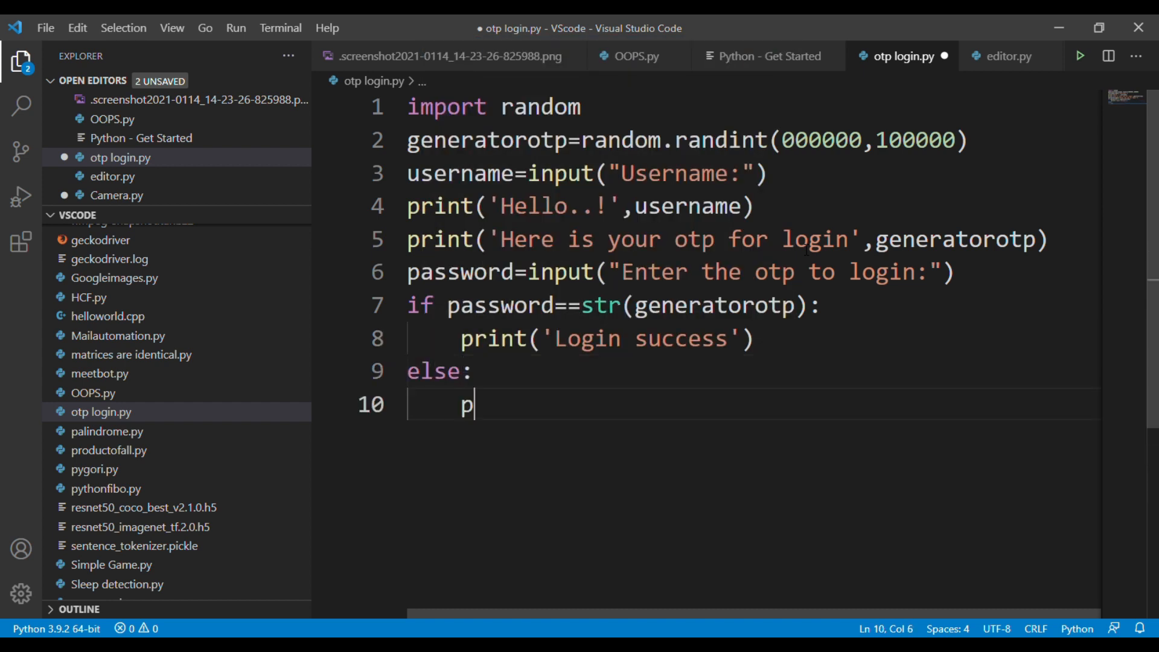
Add the password!=str(generatorotp) branch printing the login failure message.
type("assword!=")
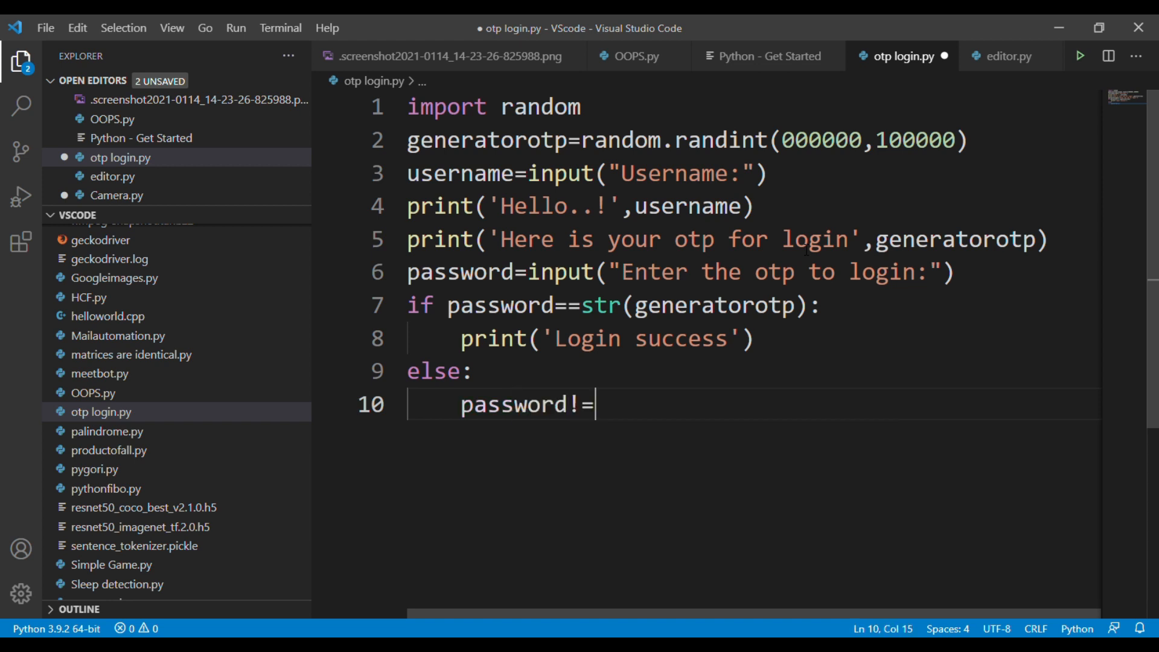
type("str(generatorotp)")
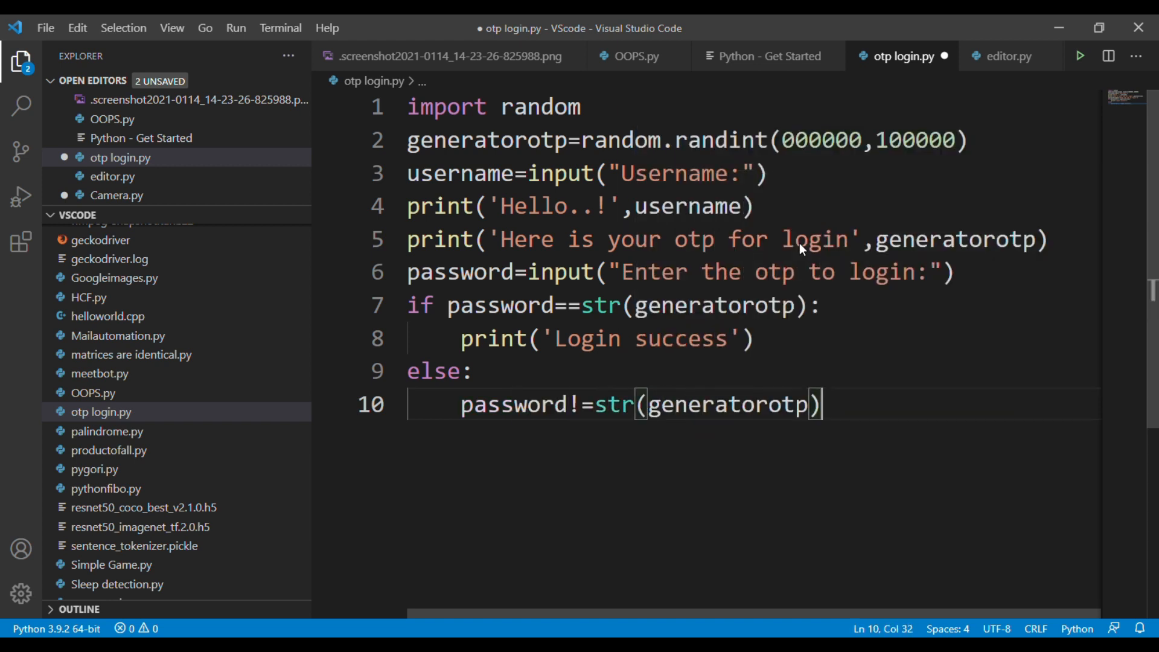
type("print")
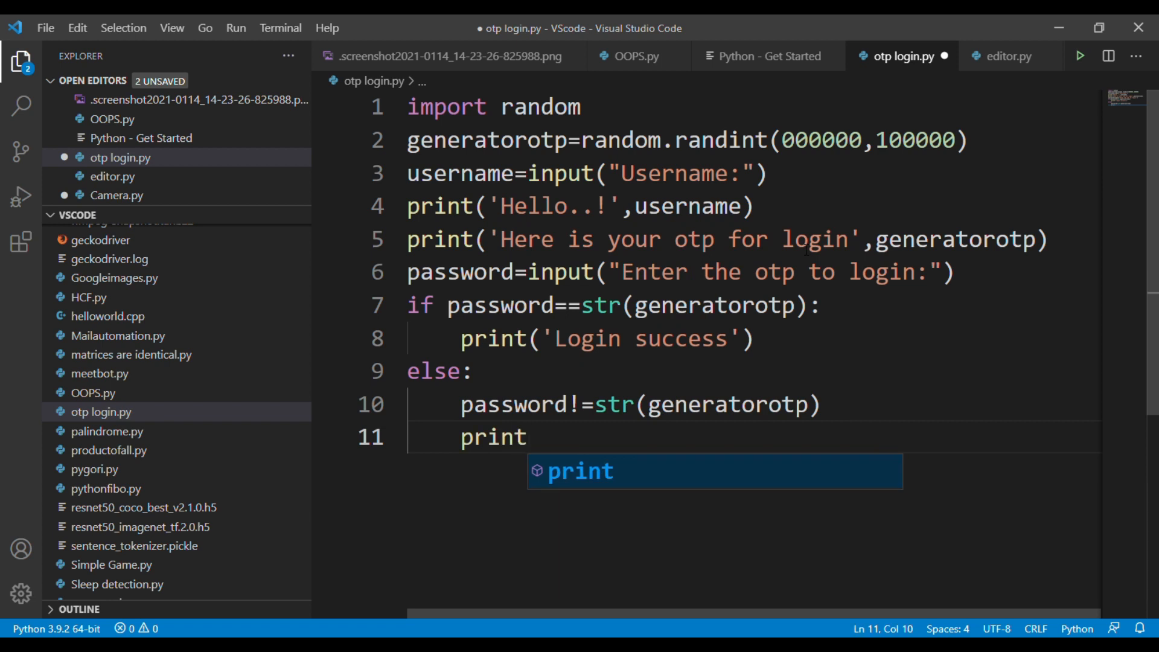
type("('Lo'")
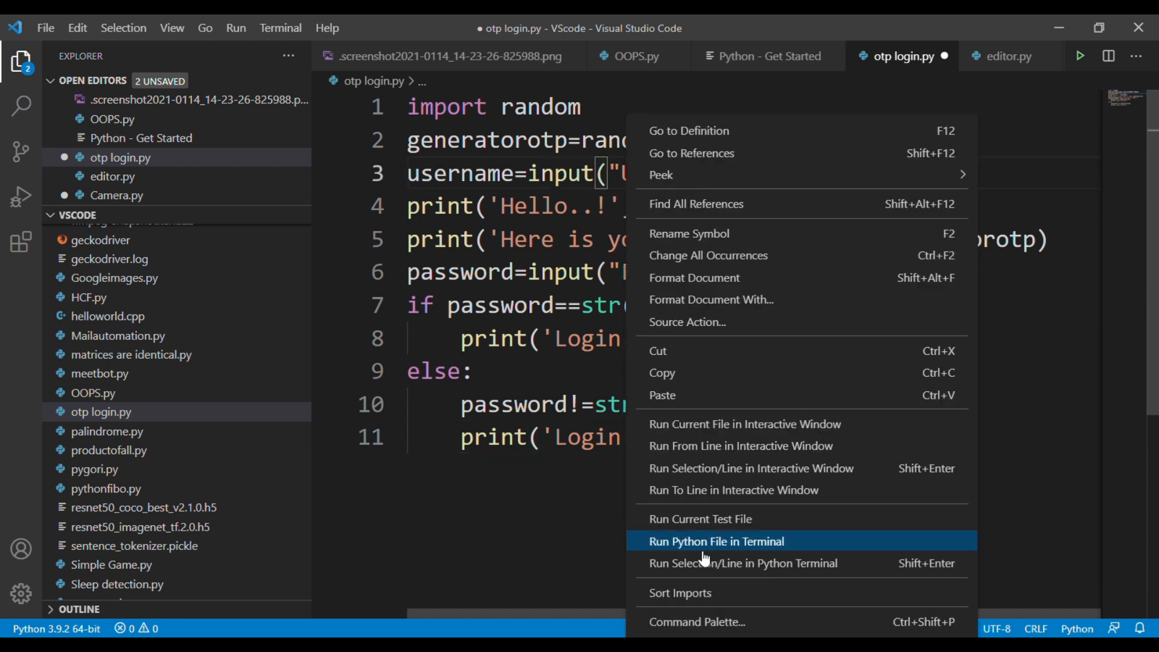
left_click(716, 541)
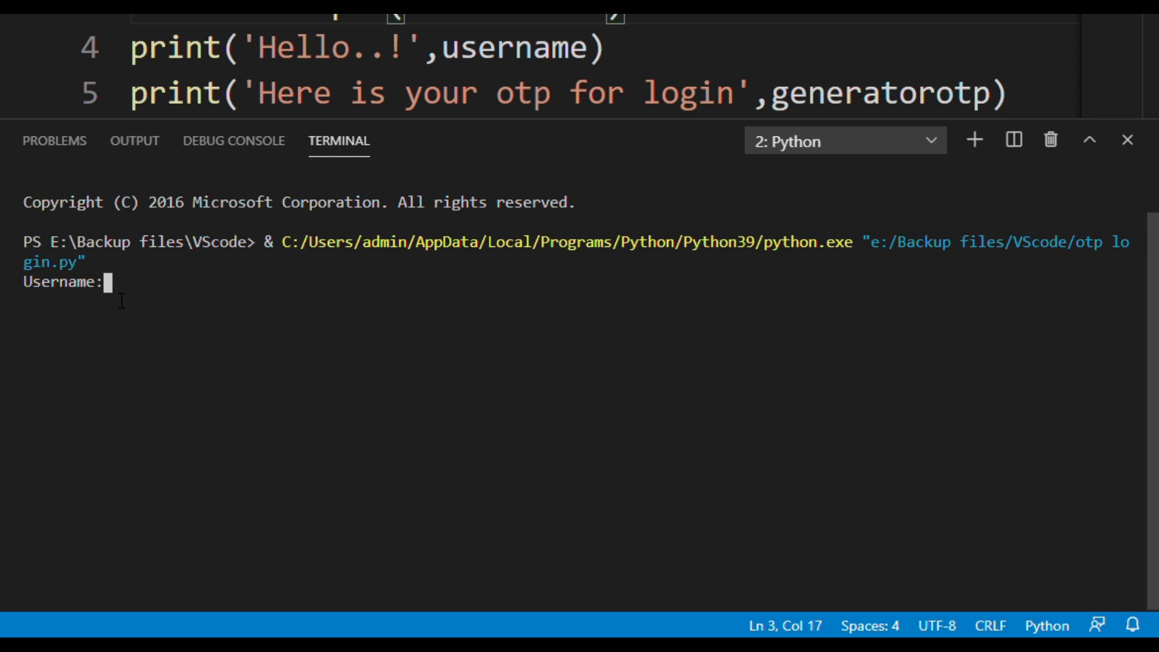
type("Ak")
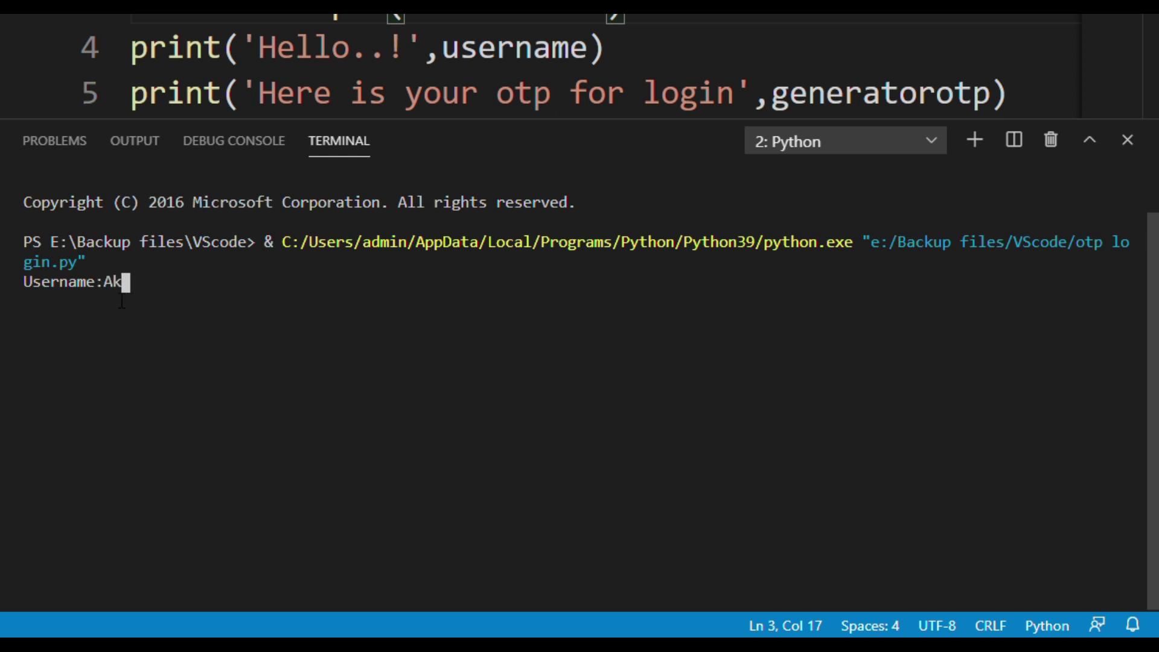
key("Return")
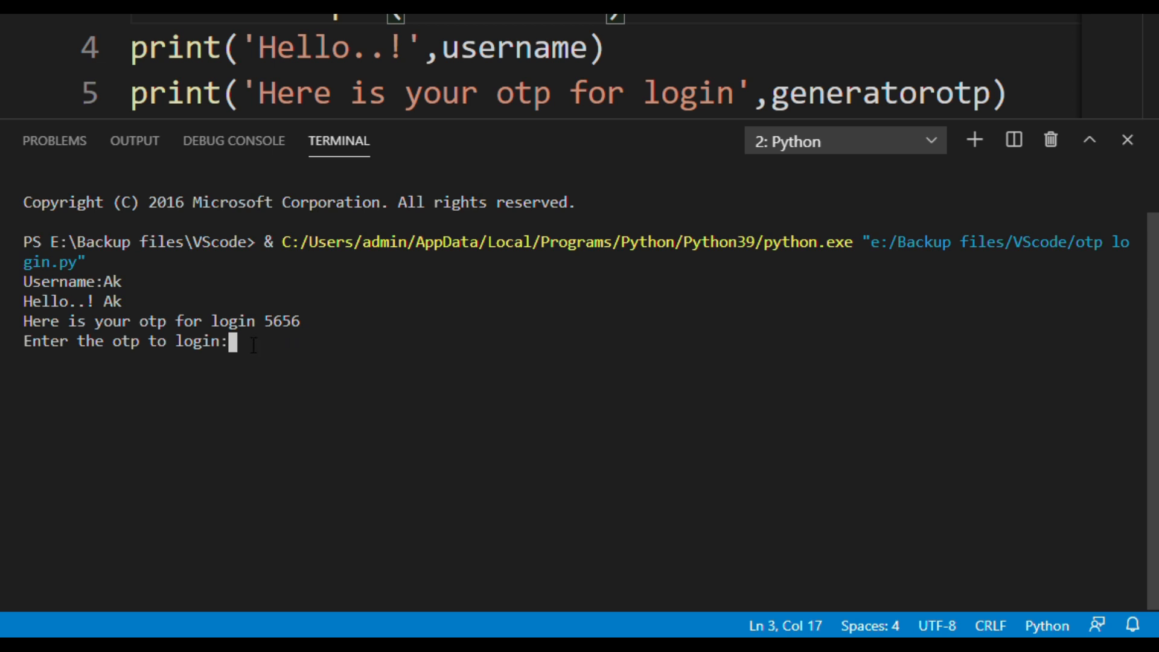
type("5656")
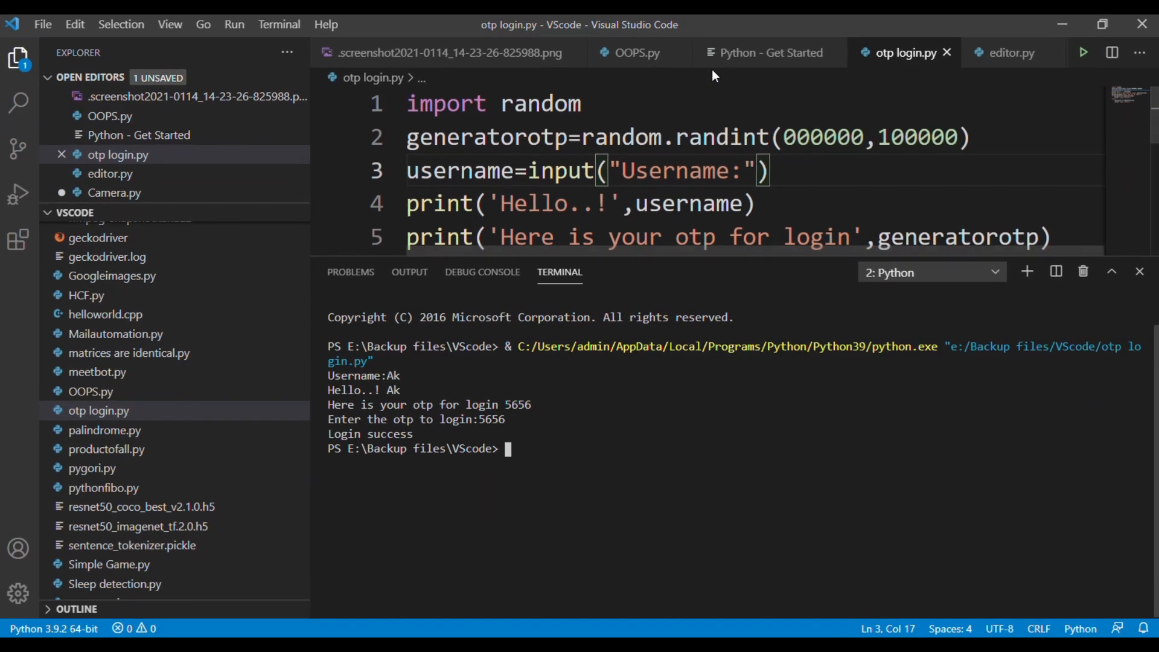
right_click(714, 118)
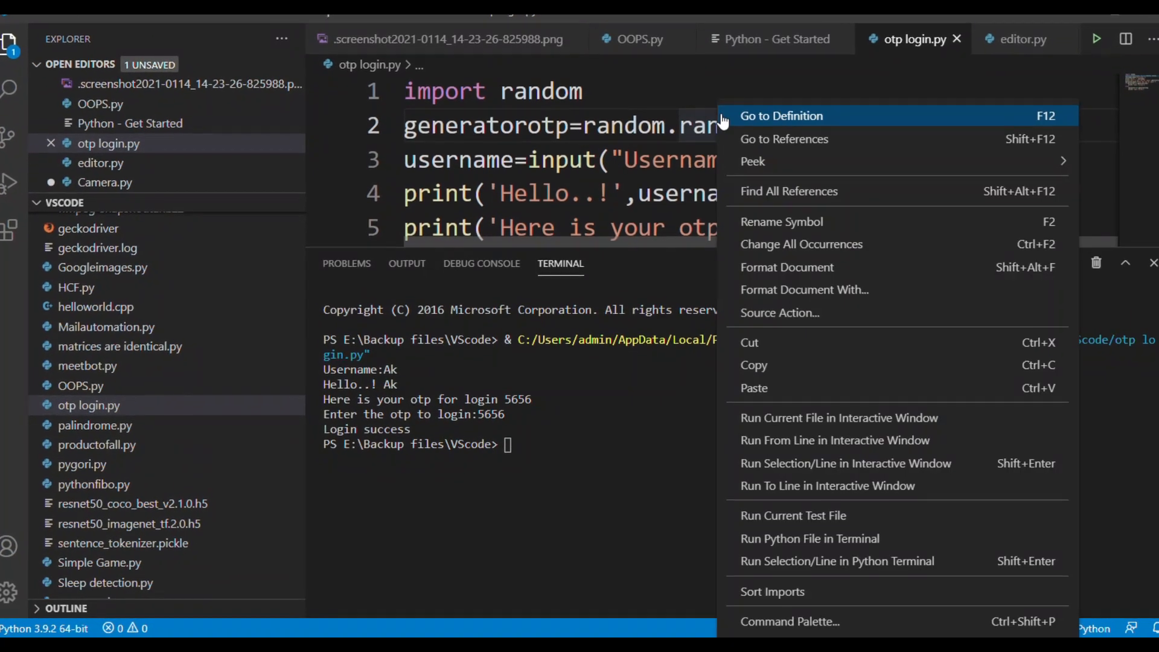
left_click(809, 539)
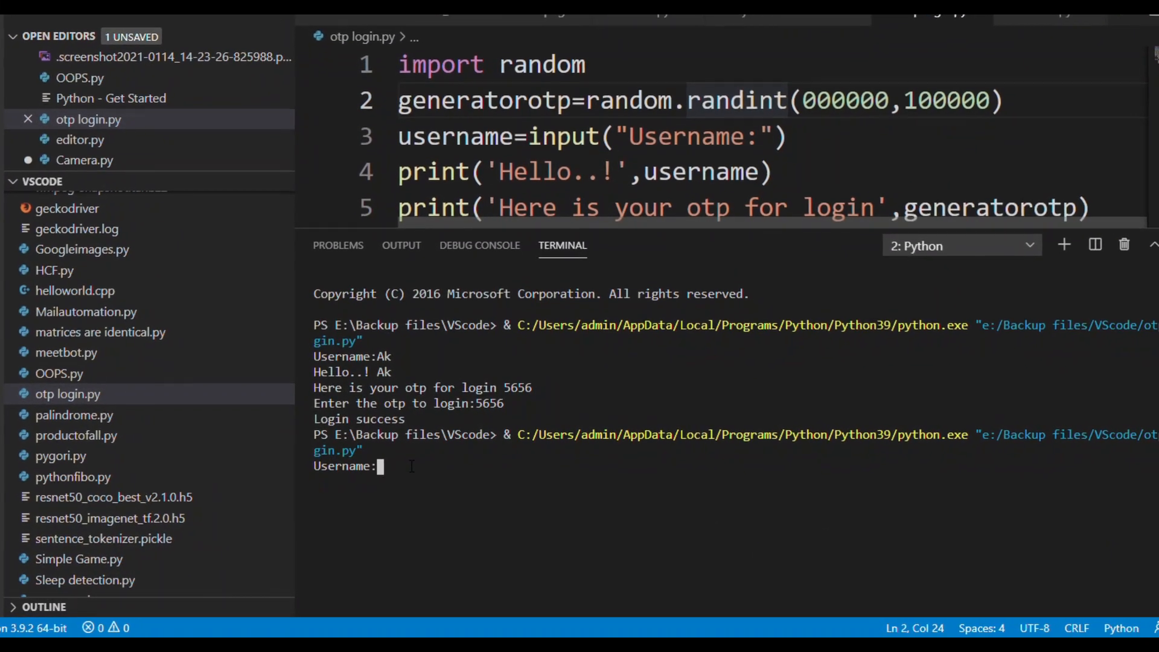
type("AK")
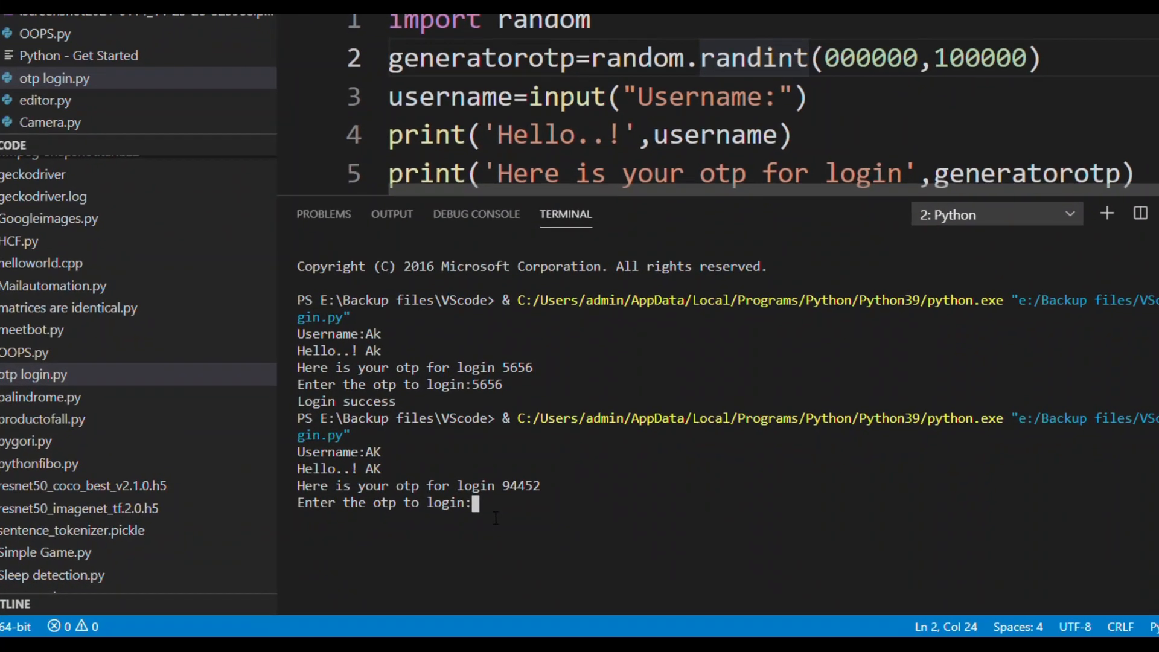
type("9")
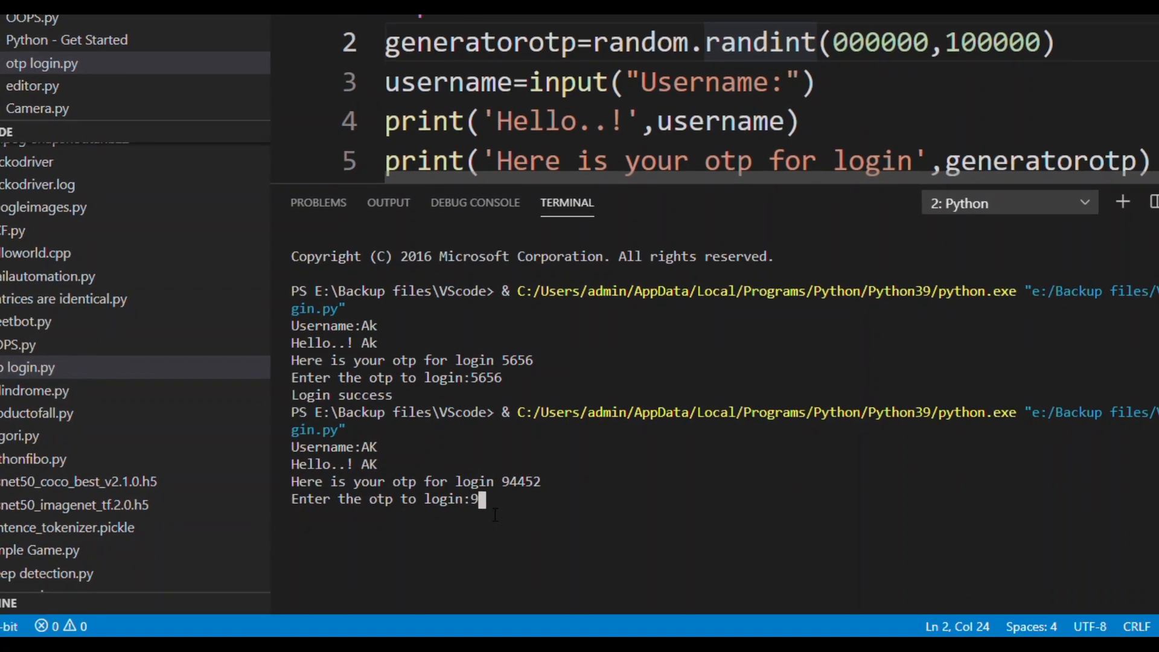
type("235")
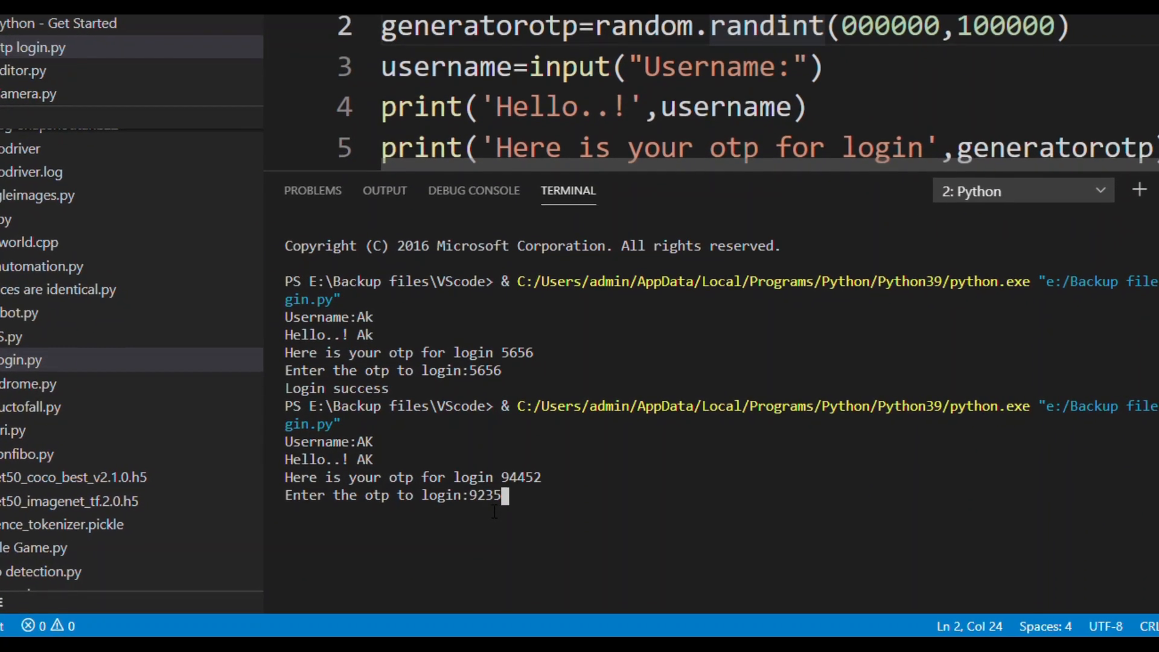
type("2")
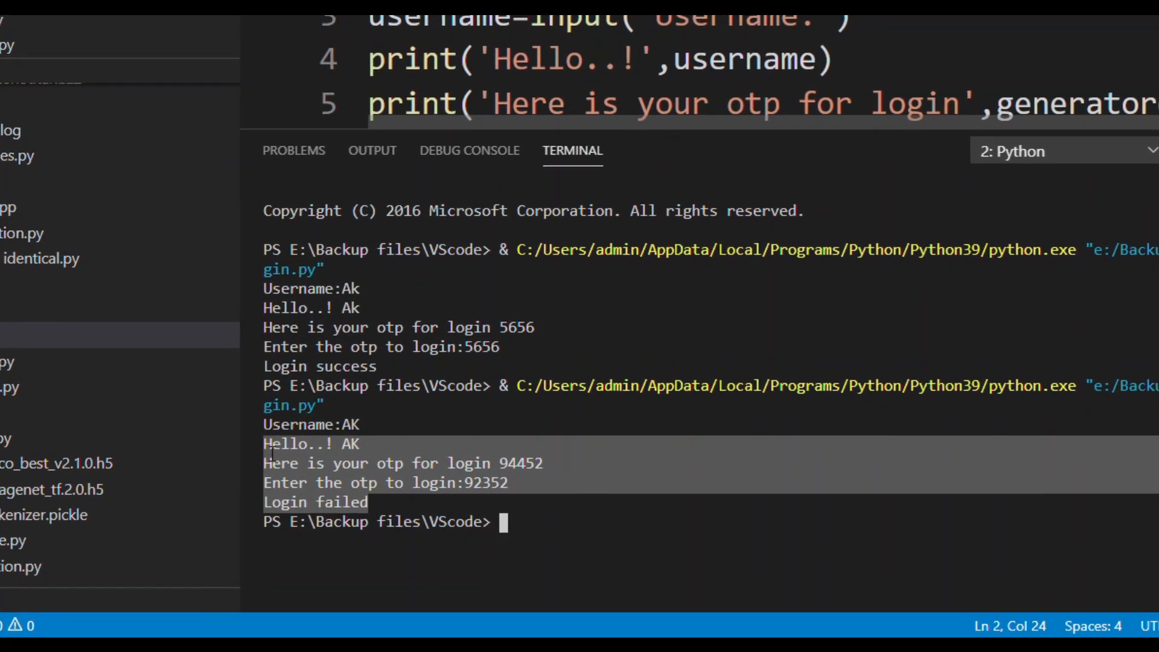
scroll("up", 3)
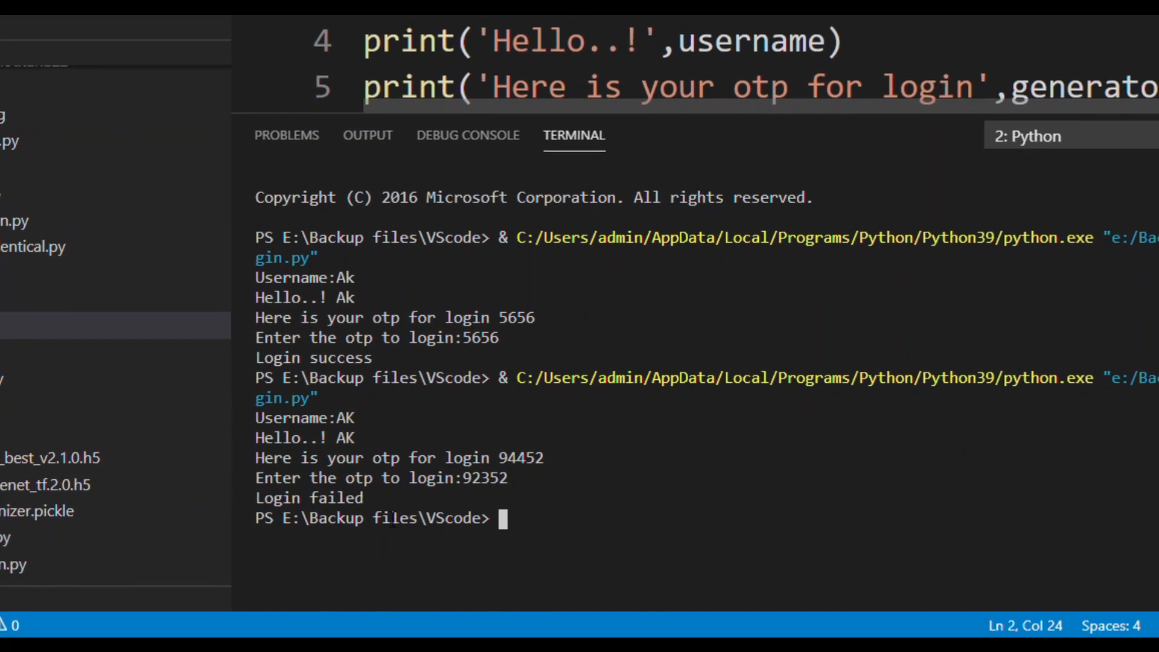